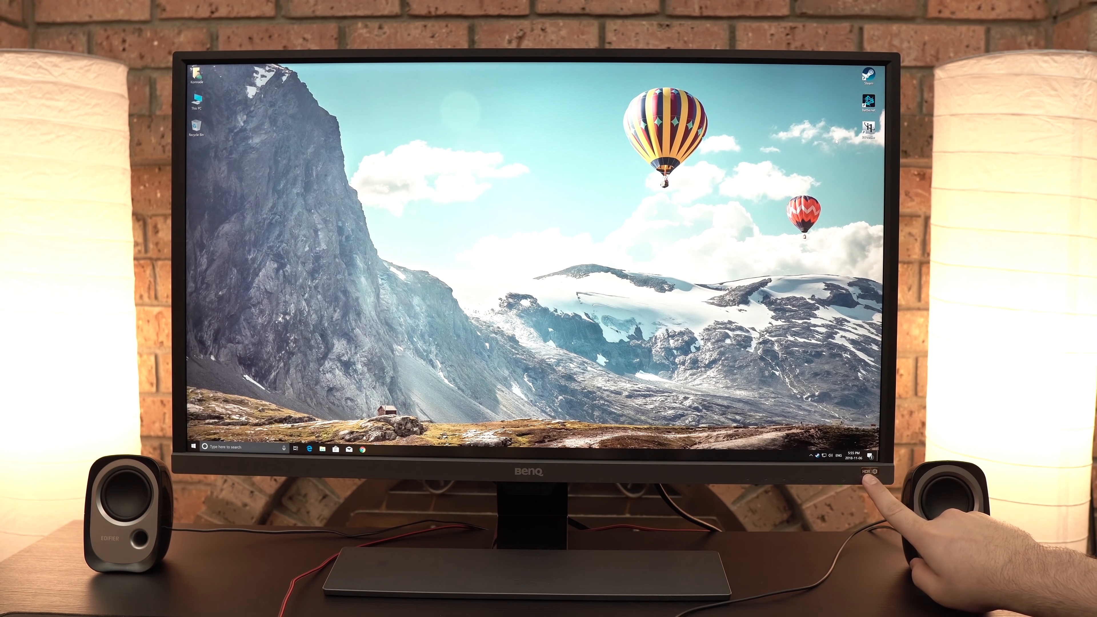
# - Switch on the monitor's emulated HDR mode from the front-bezel HDR button
pyautogui.click(871, 479)
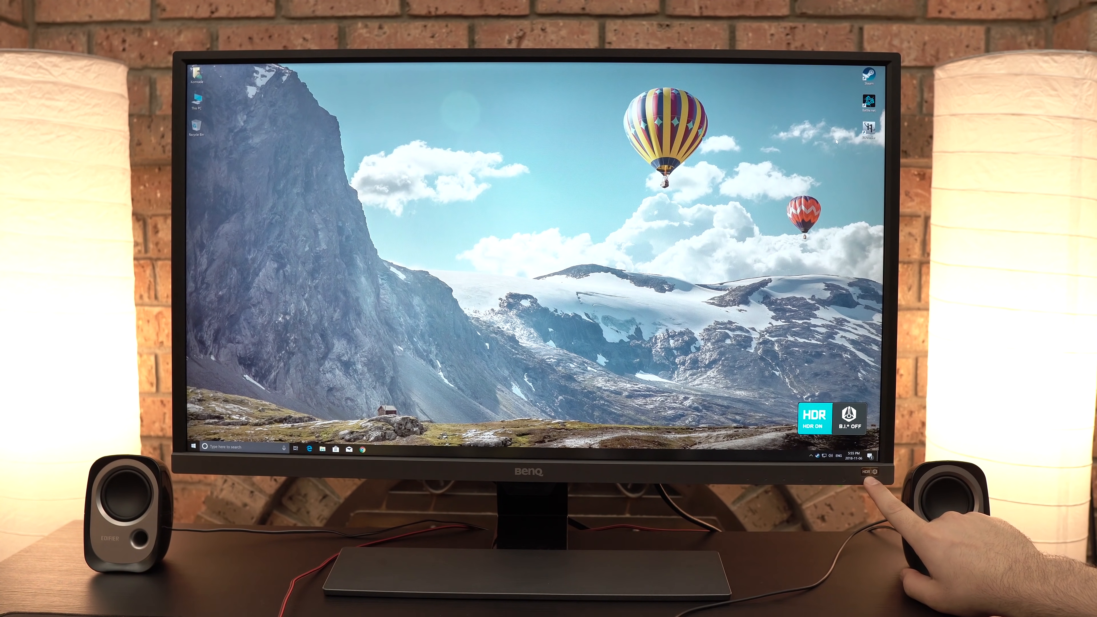